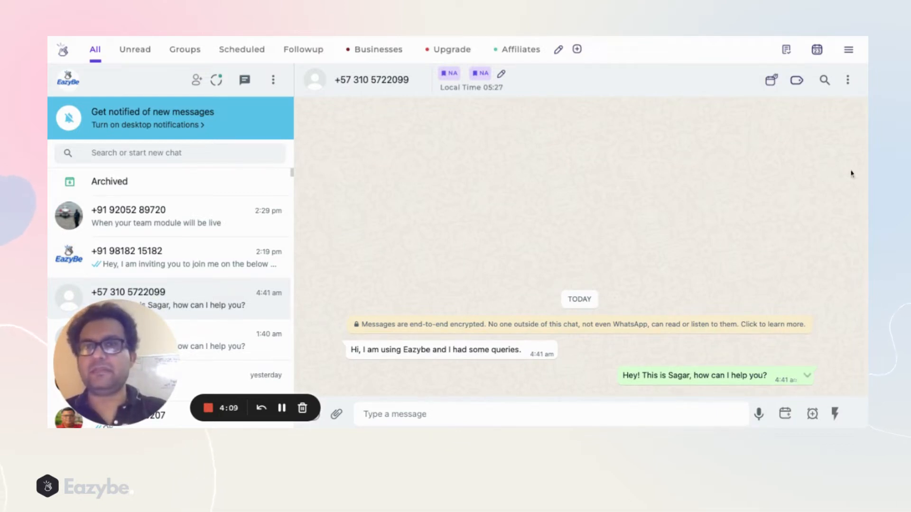
mouse_move(611, 227)
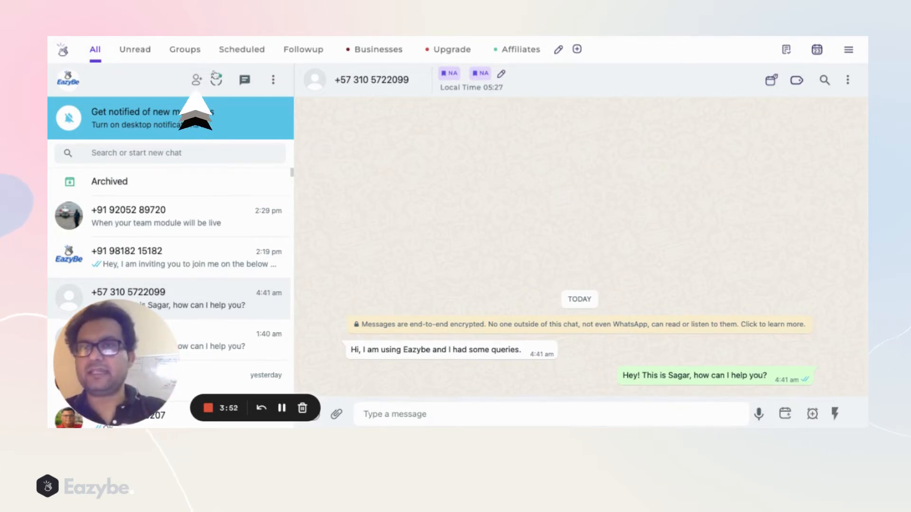
mouse_move(195, 80)
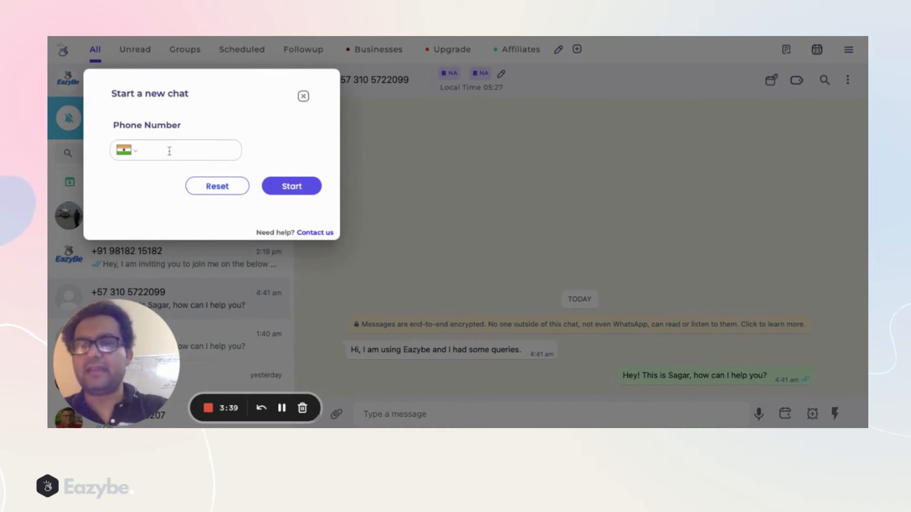
text(981)
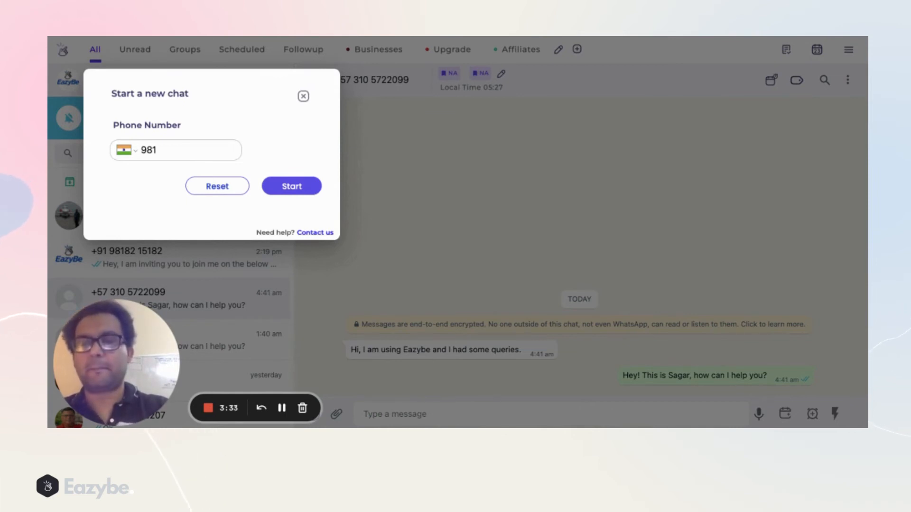
text(87 12962)
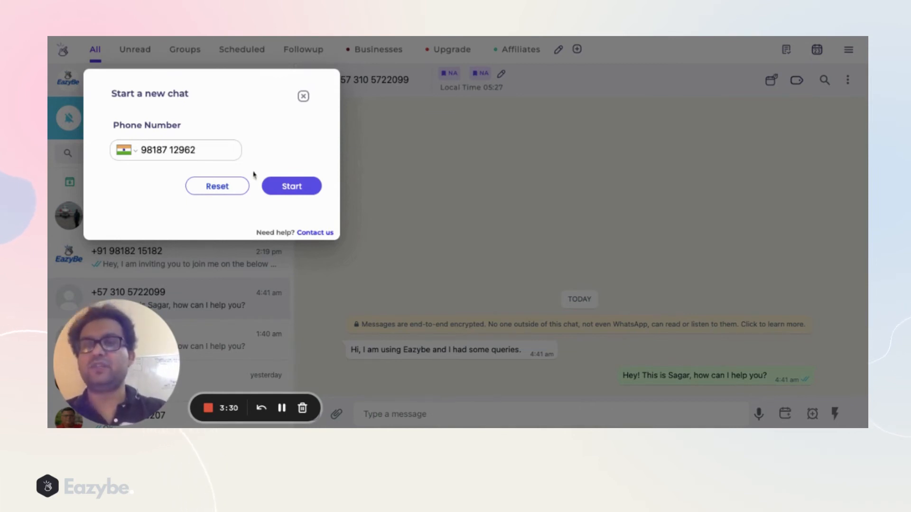
click(291, 186)
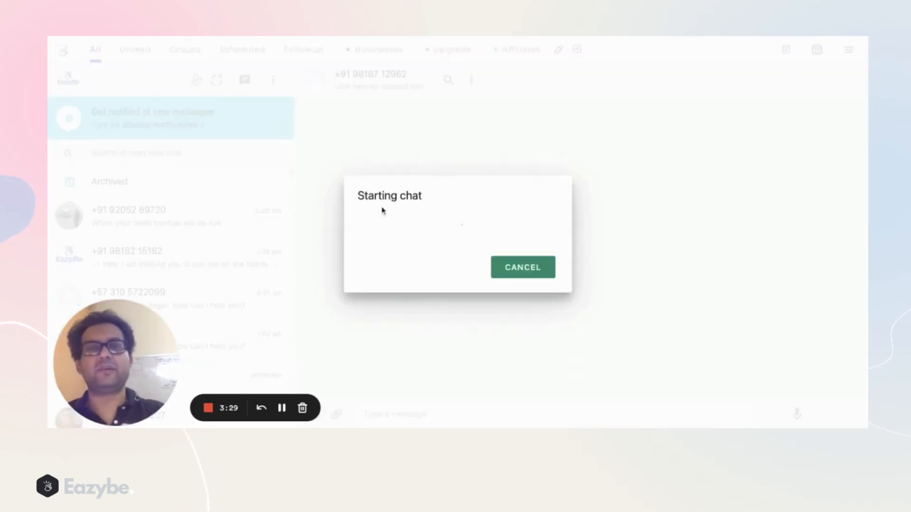